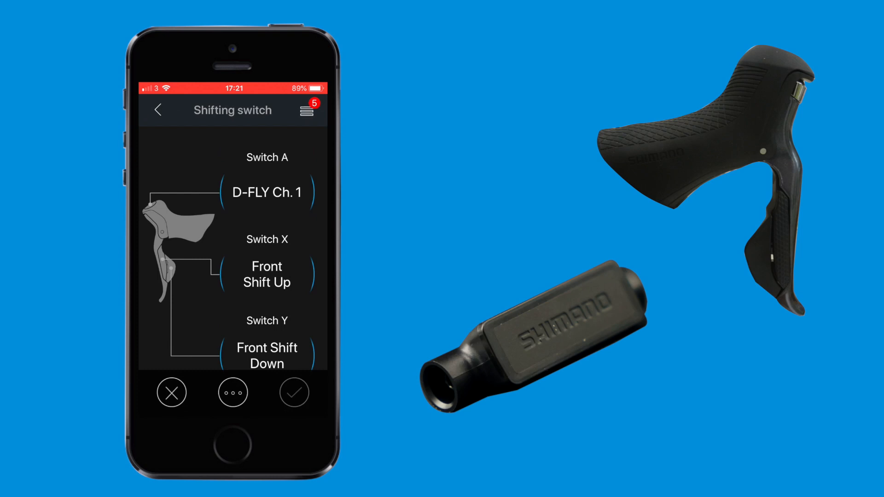
Open the Switch A function selection dialog showing the D-FLY channel options
click(267, 192)
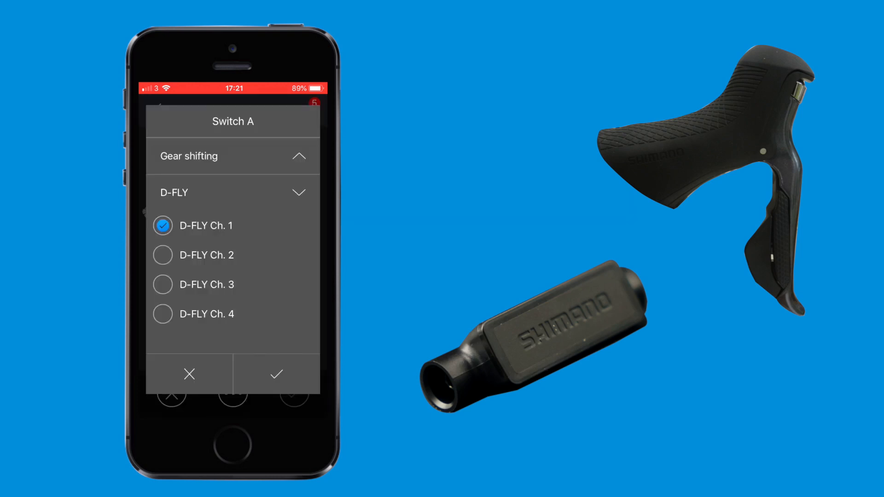